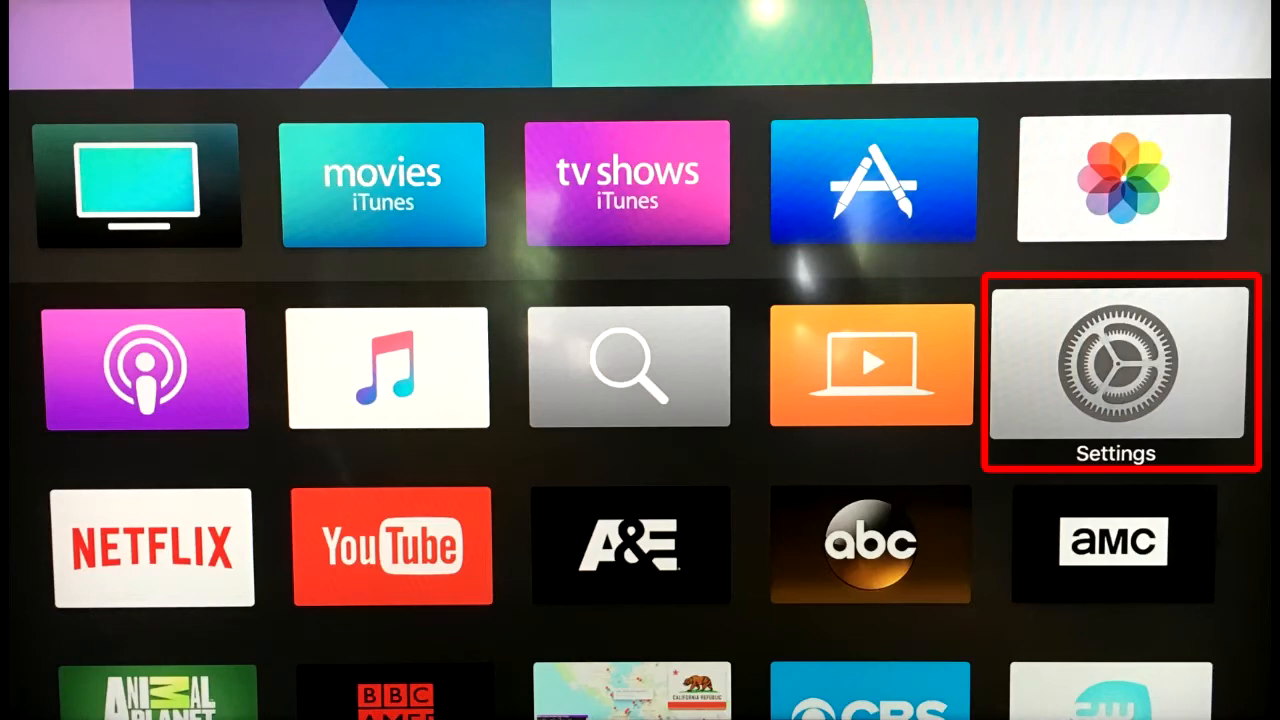
From the Apple TV home screen, enter Settings and highlight Accounts
{"action": "left_click", "coordinate": [1116, 370]}
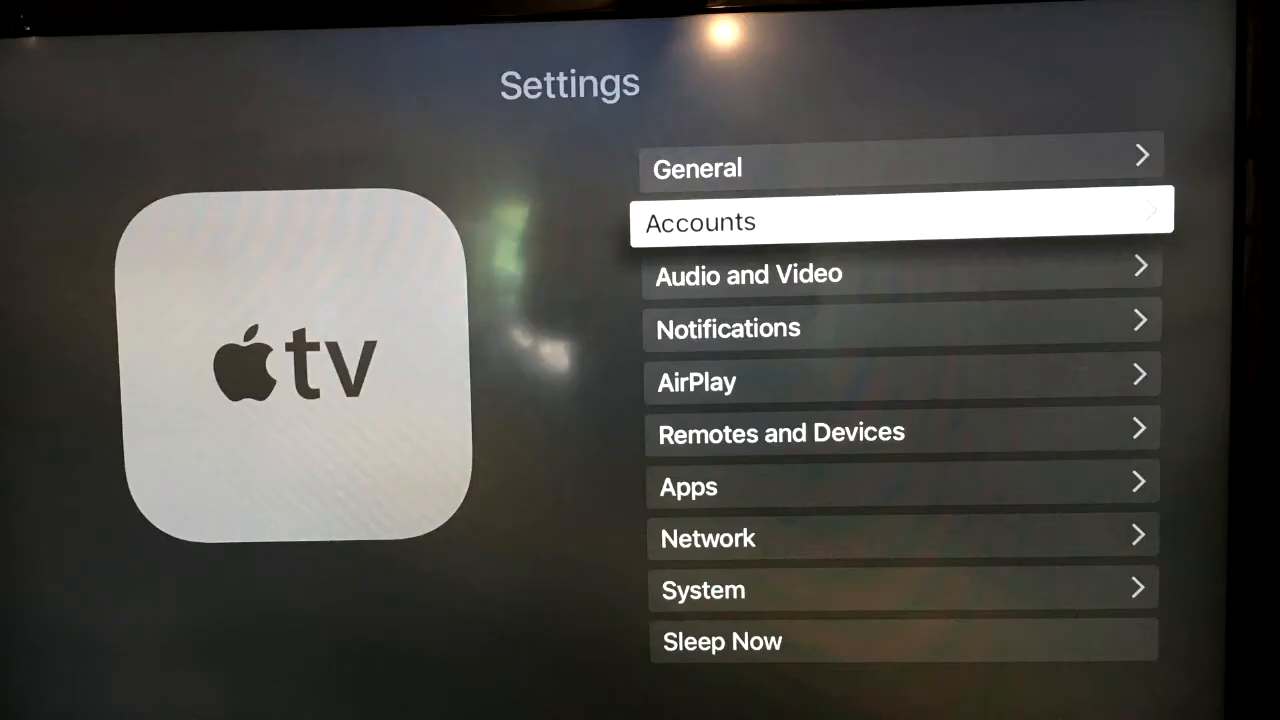
{"action": "left_click", "coordinate": [900, 222]}
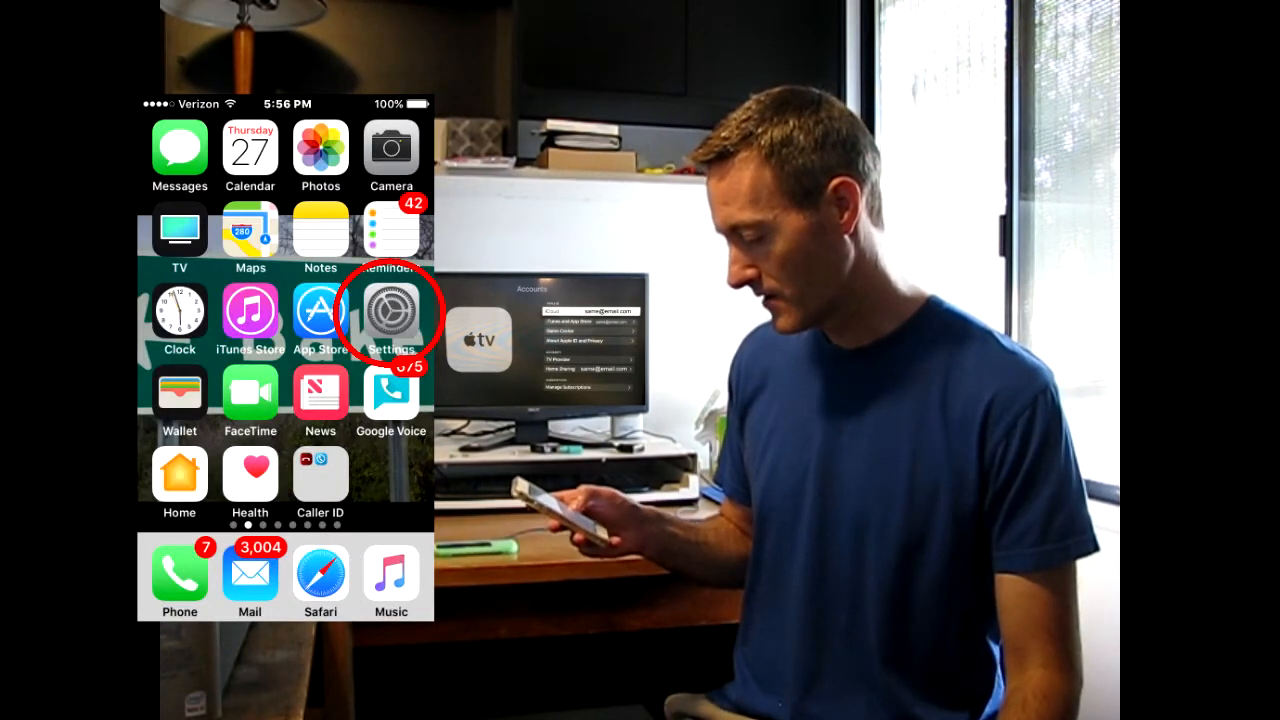
{"action": "left_click", "coordinate": [392, 310]}
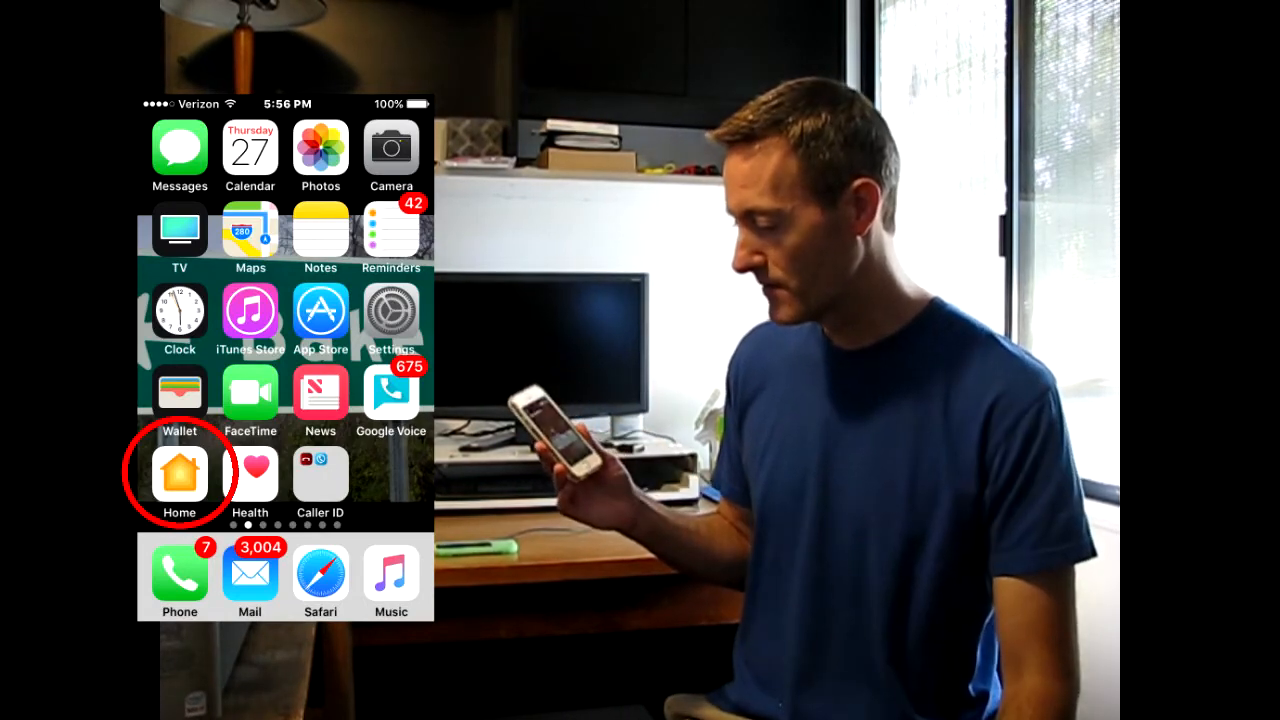
{"action": "left_click", "coordinate": [180, 472]}
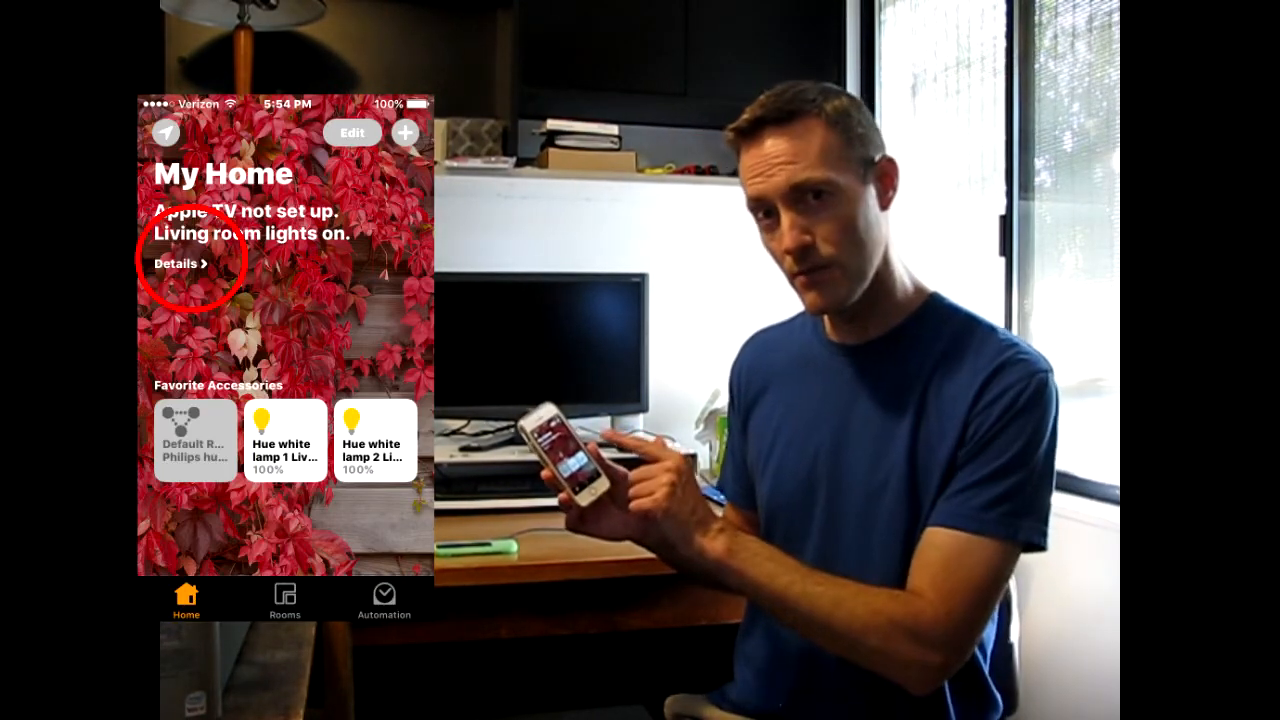
{"action": "left_click", "coordinate": [176, 264]}
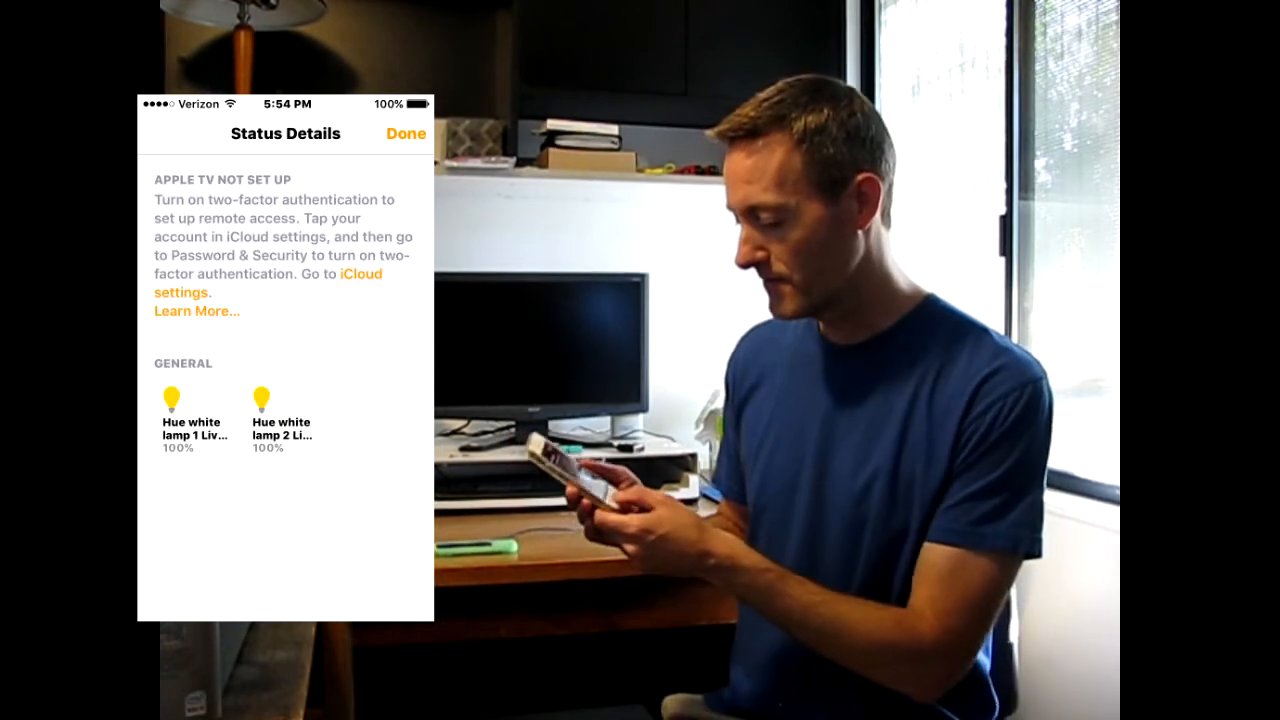
{"action": "left_click", "coordinate": [404, 132]}
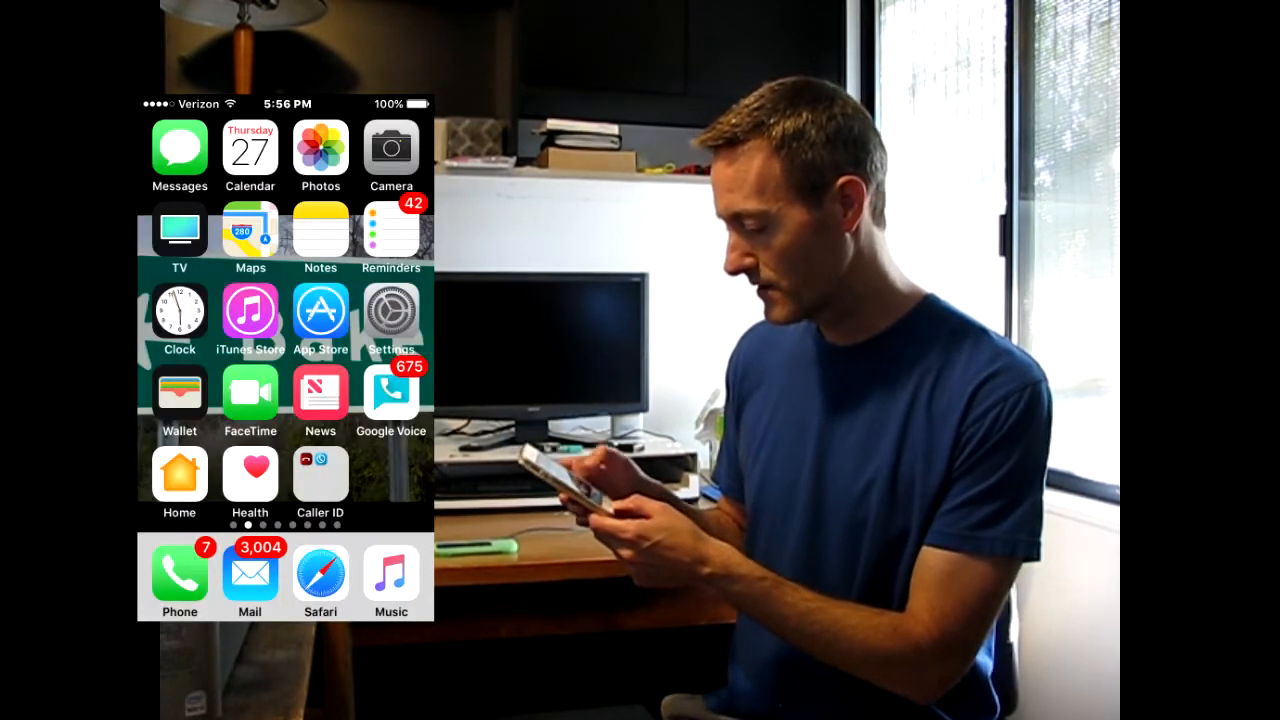
{"action": "left_click", "coordinate": [392, 314]}
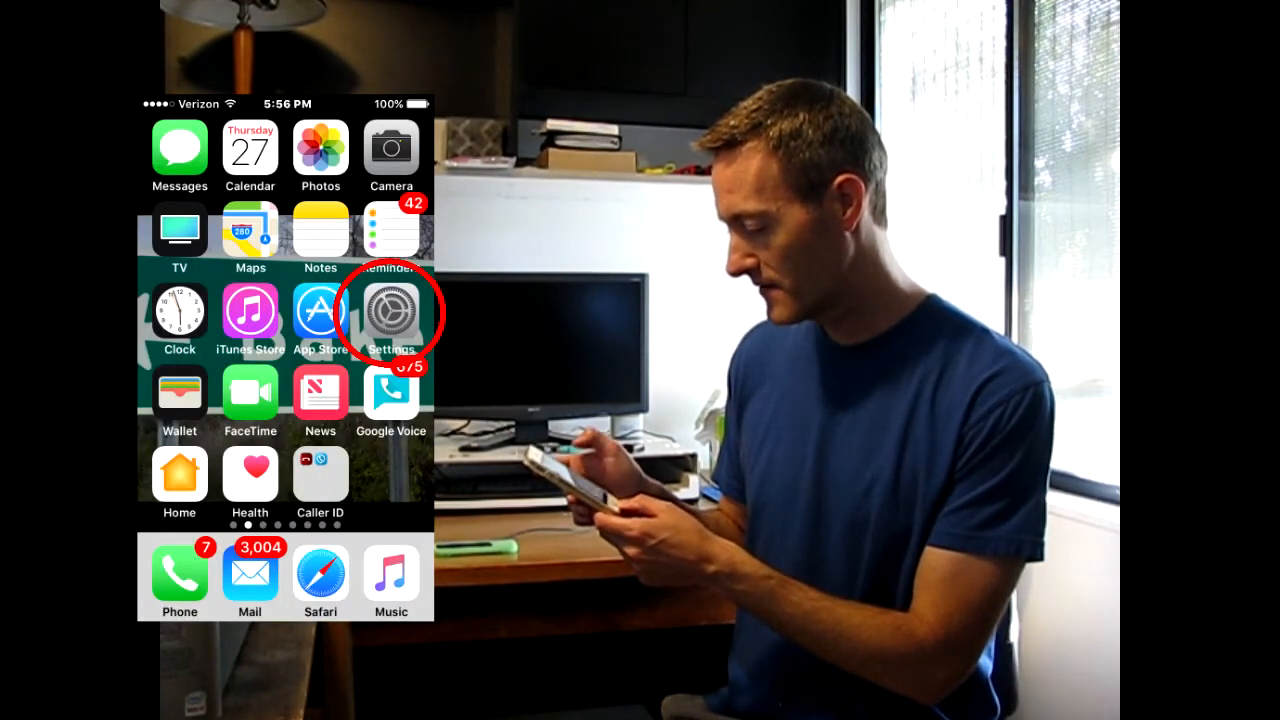
{"action": "left_click", "coordinate": [392, 312]}
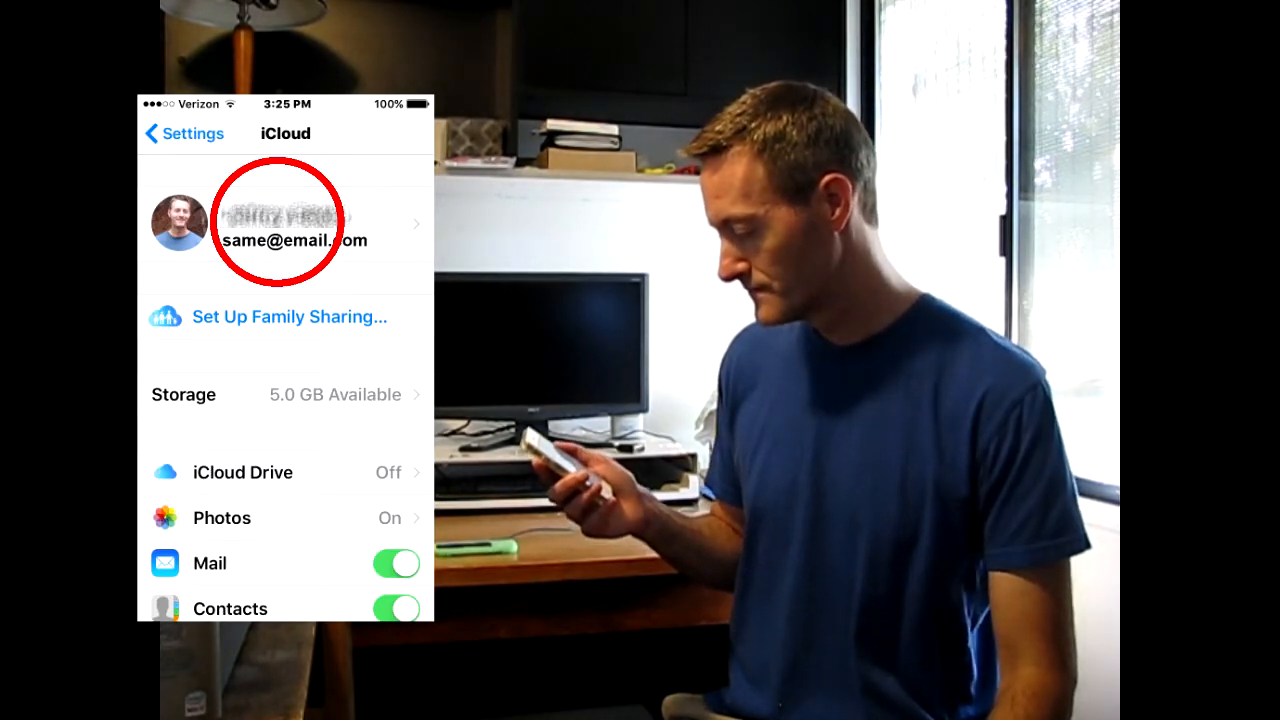
{"action": "left_click", "coordinate": [290, 222]}
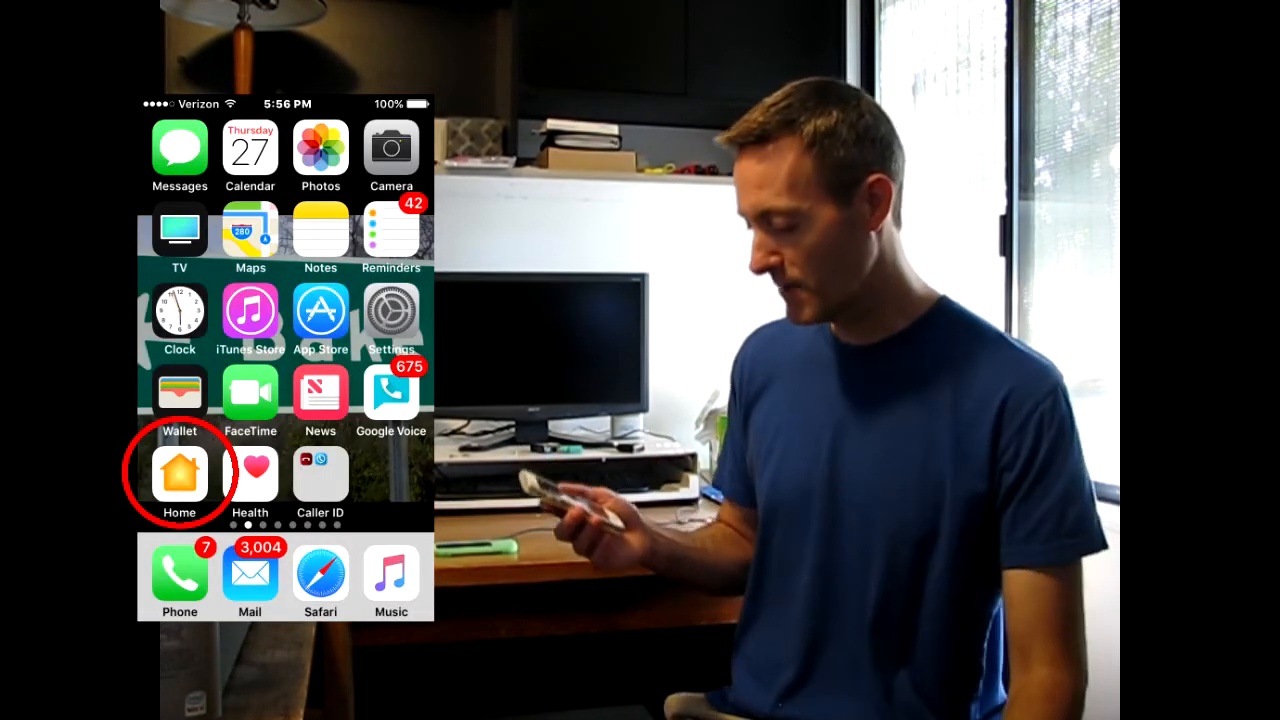
{"action": "left_click", "coordinate": [180, 476]}
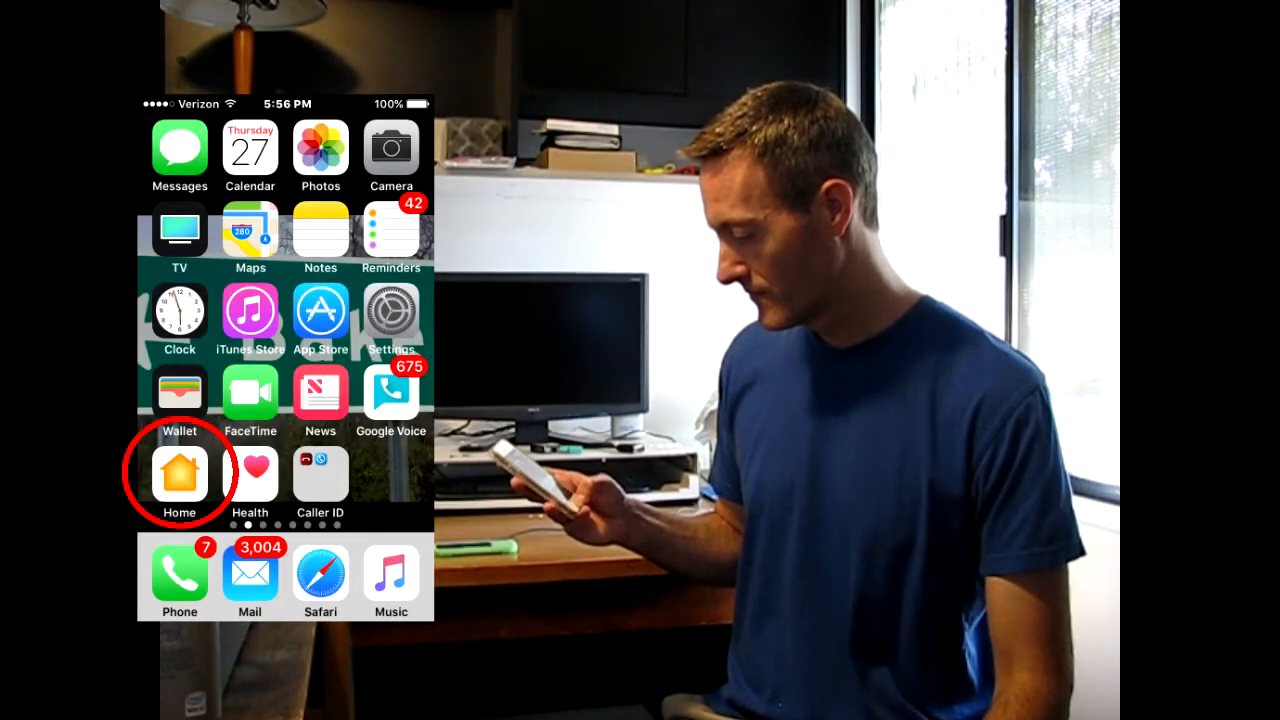
{"action": "left_click", "coordinate": [180, 476]}
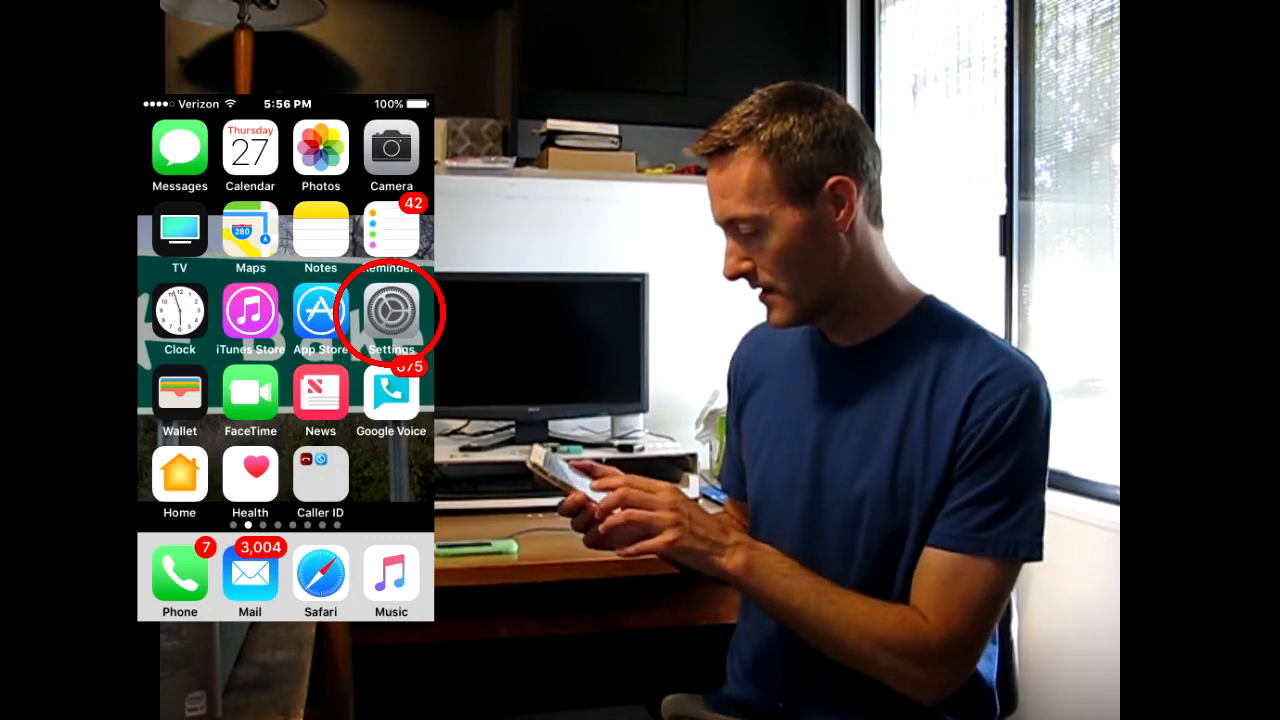
In the iPhone's iCloud settings, verify the Home toggle and Keychain are both On
{"action": "left_click", "coordinate": [392, 312]}
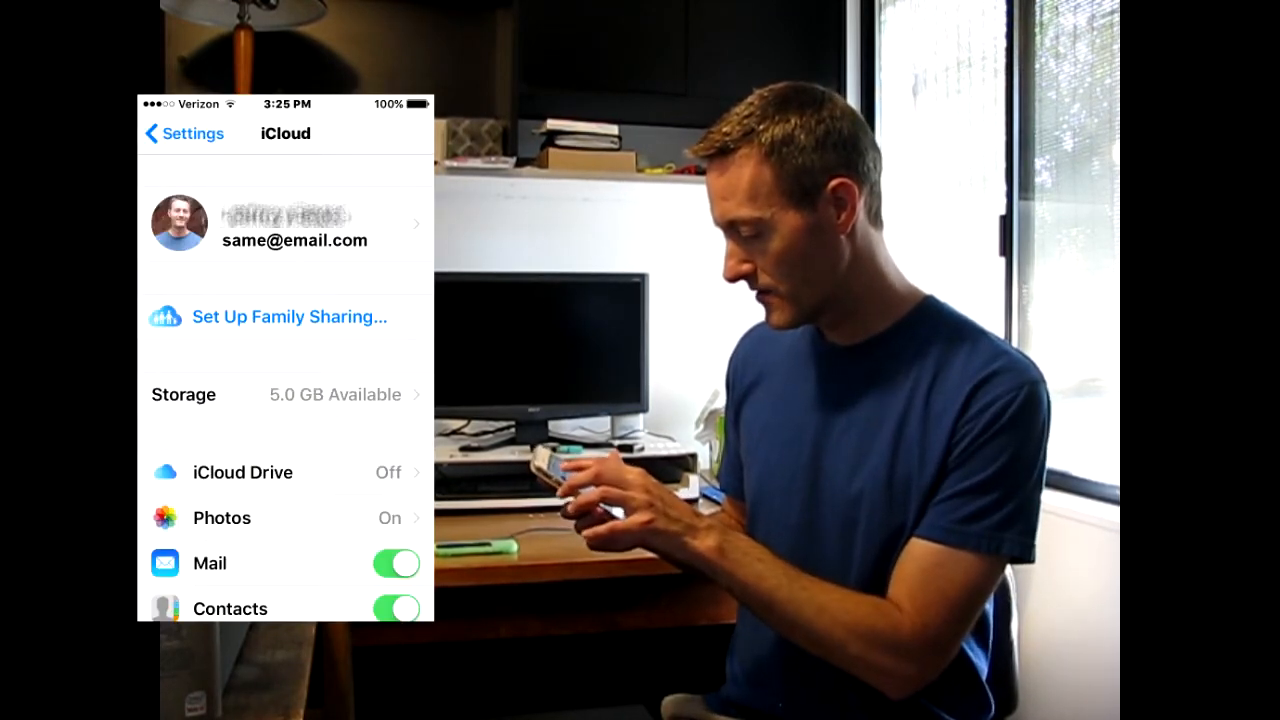
{"action": "scroll", "scroll_direction": "down", "scroll_amount": 3}
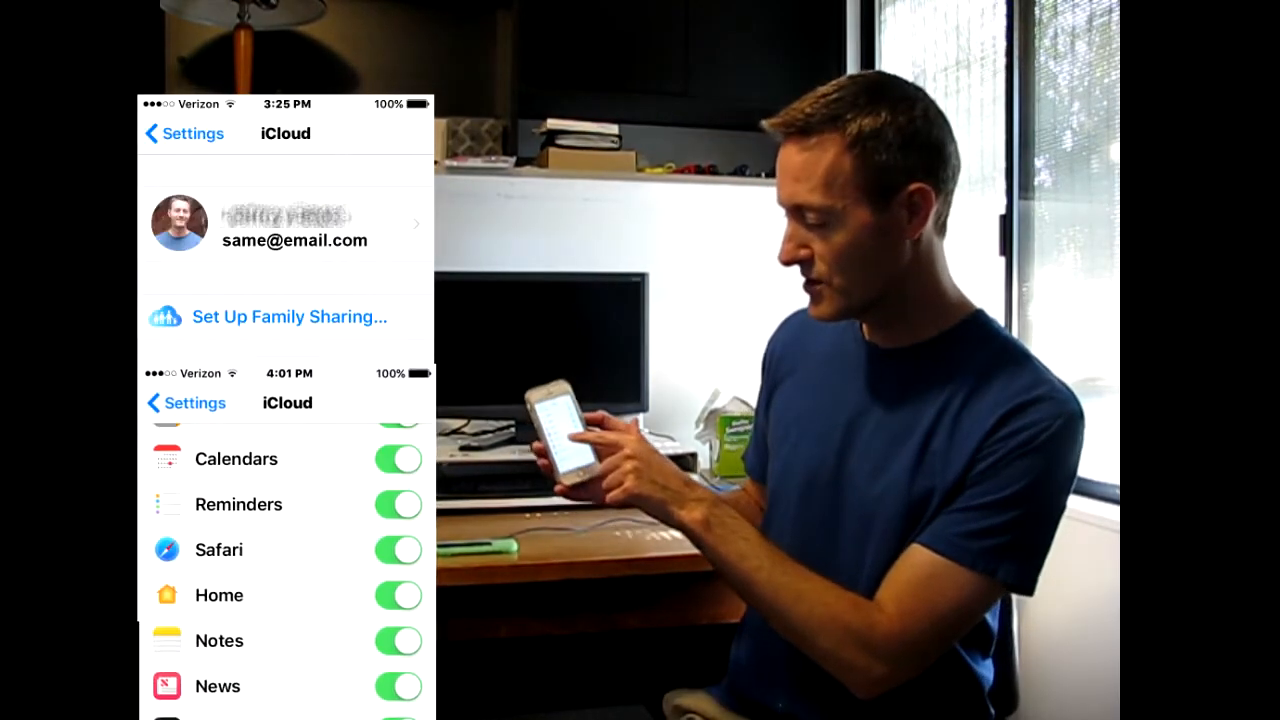
{"action": "scroll", "scroll_direction": "down", "scroll_amount": 3}
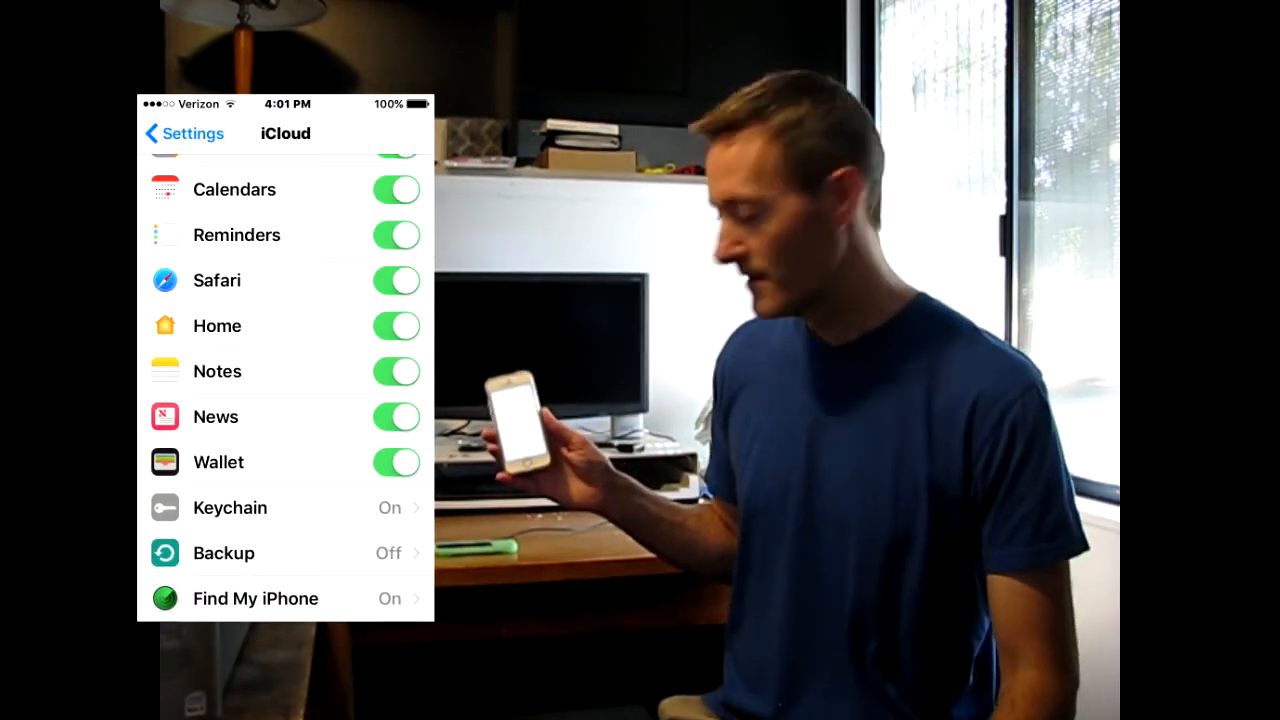
{"action": "left_click", "coordinate": [250, 508]}
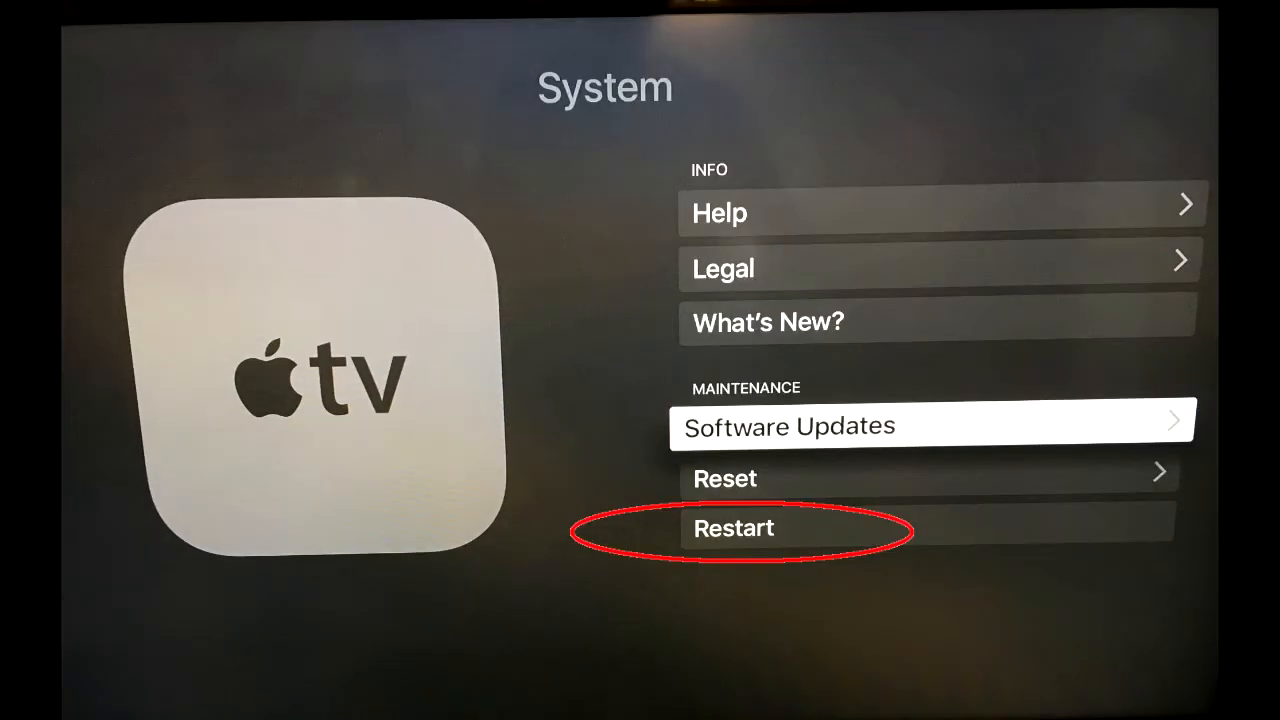
Restart the Apple TV from System, then re-enter Settings with System highlighted
{"action": "left_click", "coordinate": [732, 528]}
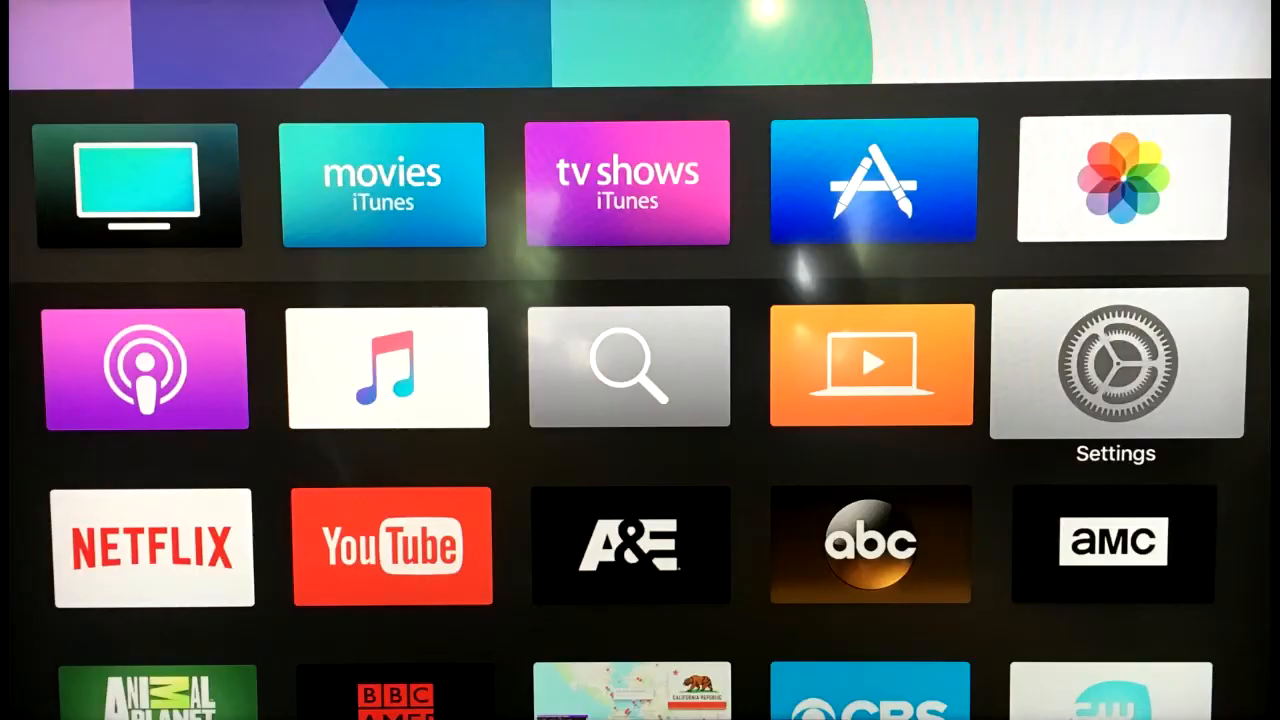
{"action": "mouse_move", "coordinate": [1116, 370]}
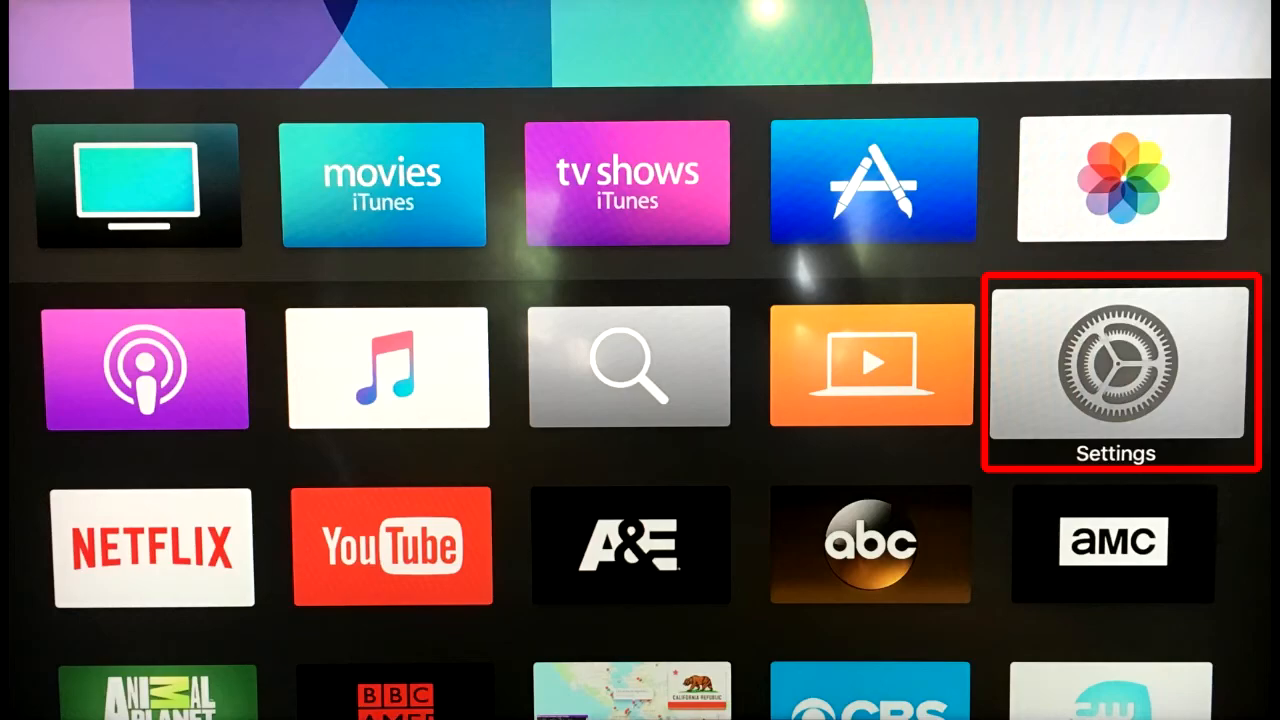
{"action": "left_click", "coordinate": [1116, 368]}
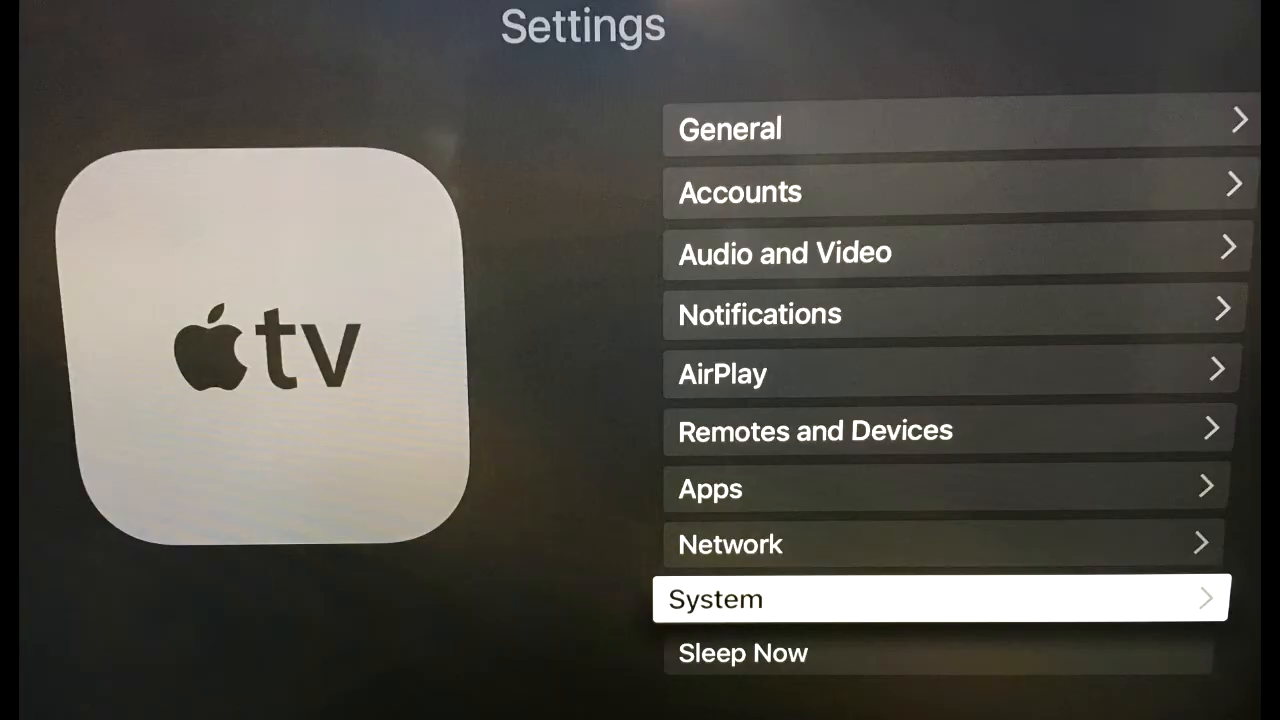